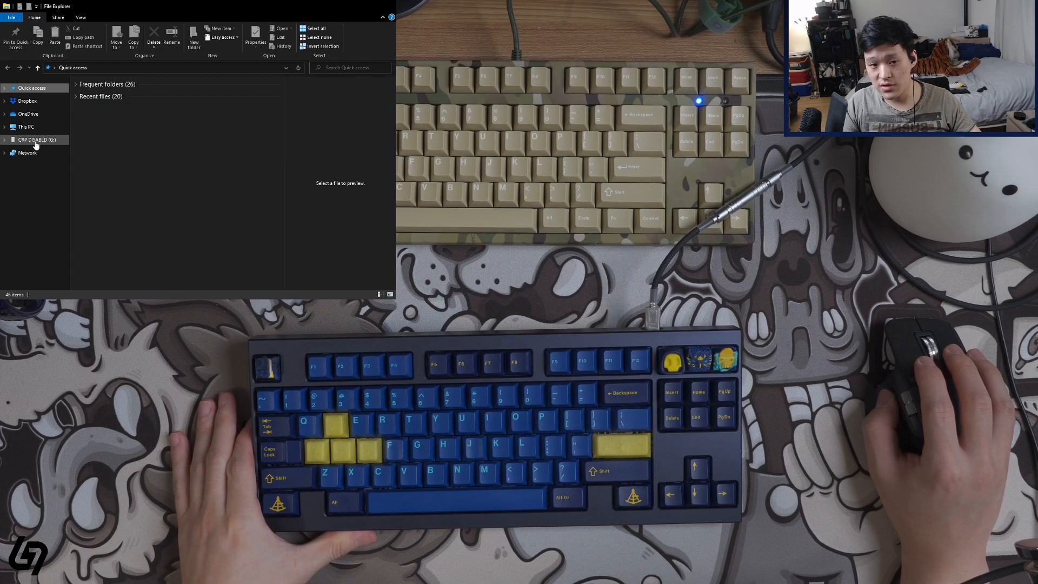
Step: Show the CRP DISABLD (G:) drive contents with its firmware.bin file
left_click(36, 139)
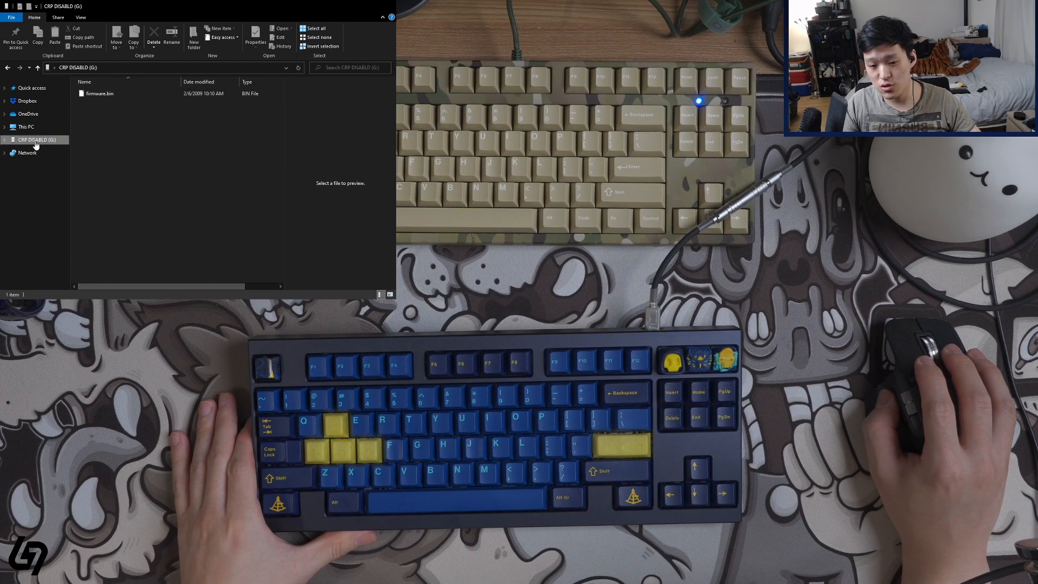
left_click(34, 139)
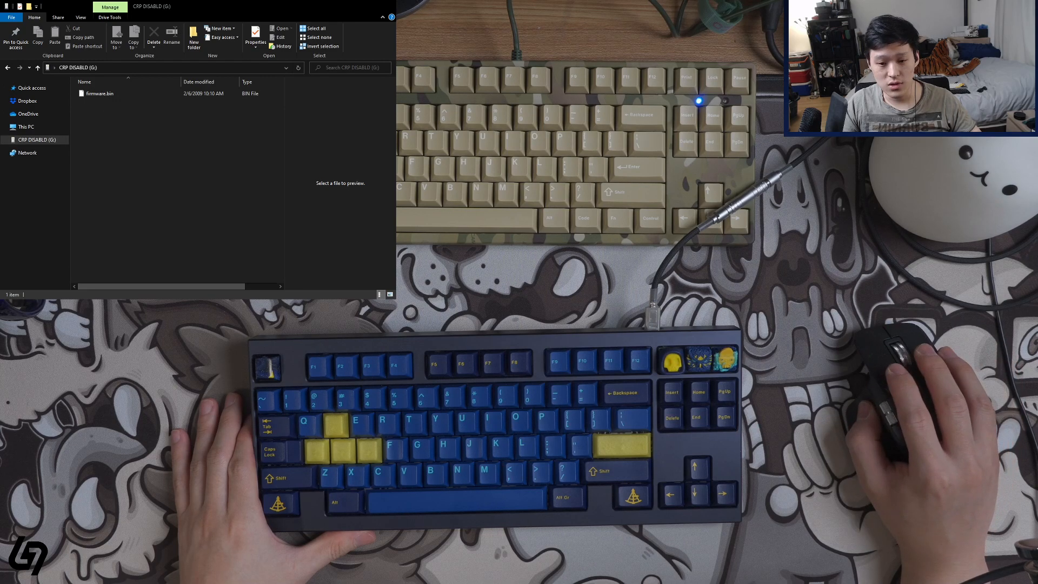
Step: Select the old firmware.bin on the drive for replacement with the FAVE .bin file
left_click(99, 93)
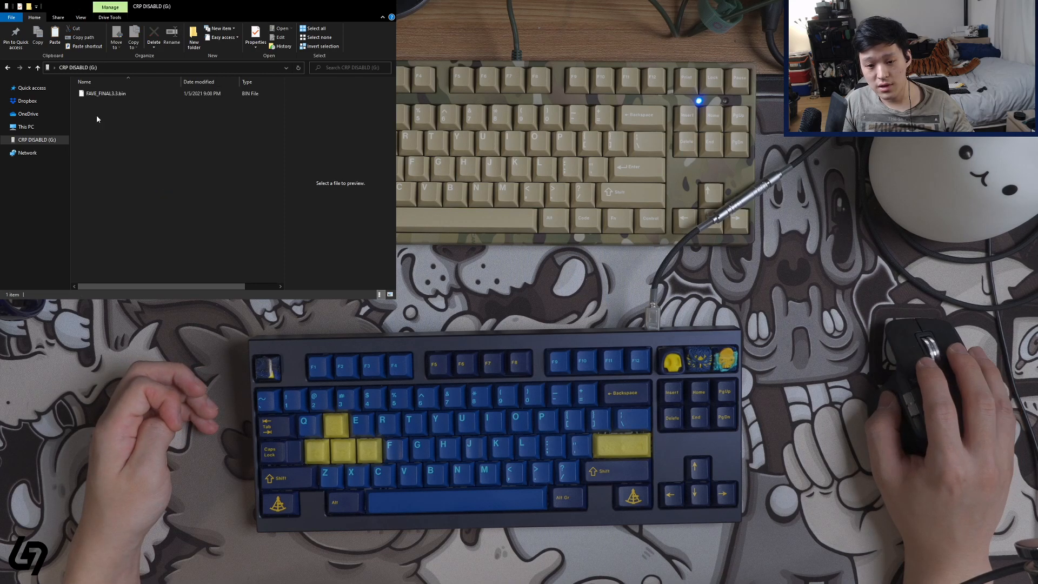
left_click(106, 93)
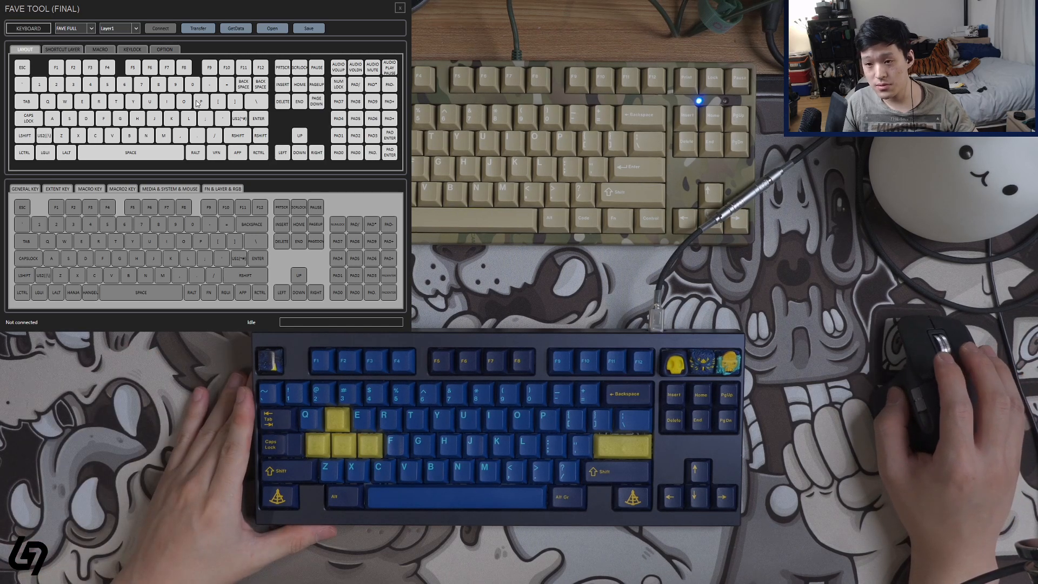
mouse_move(211, 14)
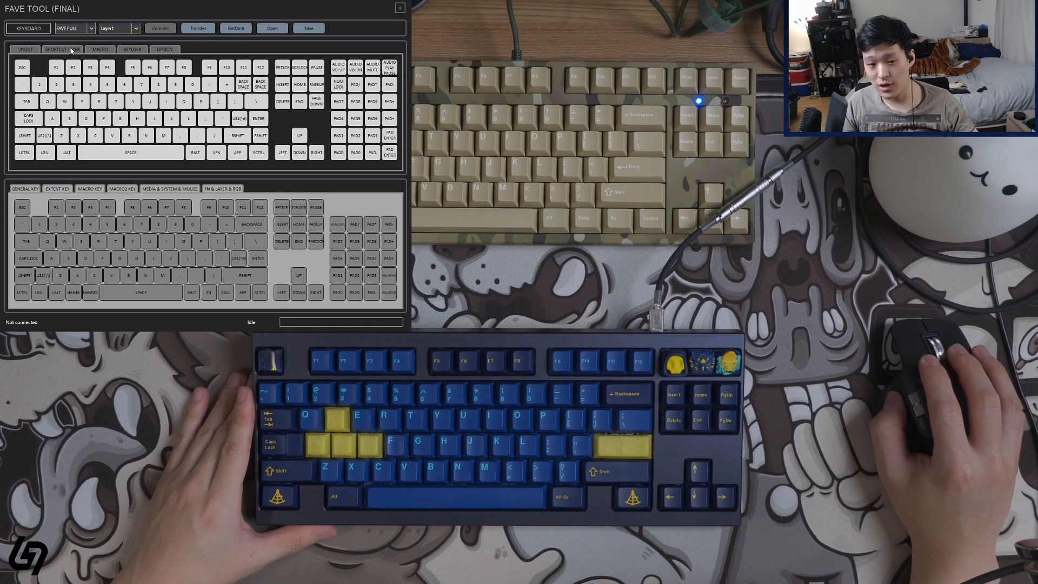
Step: Select the FAVE 87 keyboard model and connect to it
left_click(72, 29)
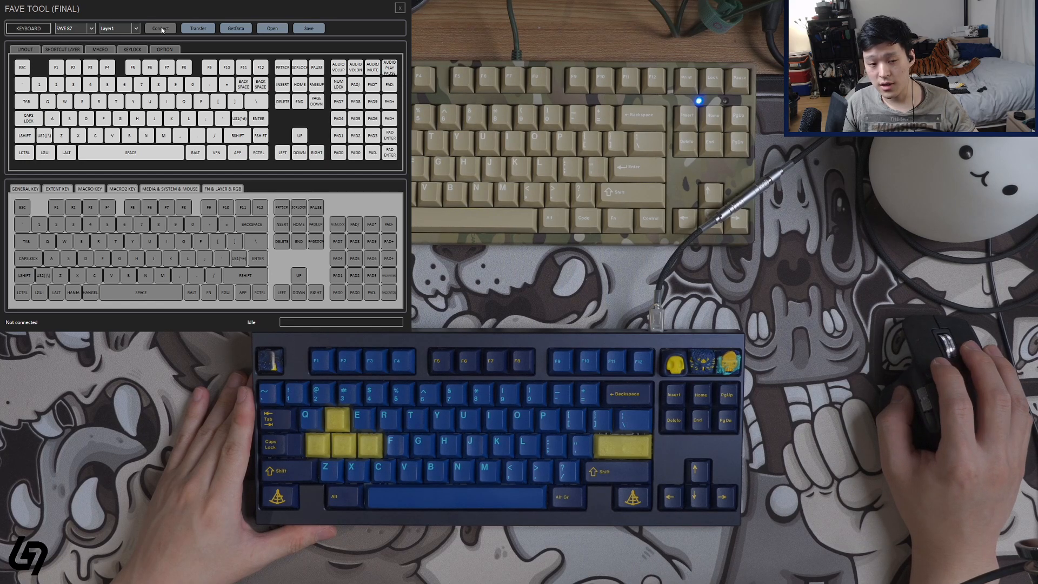
left_click(160, 28)
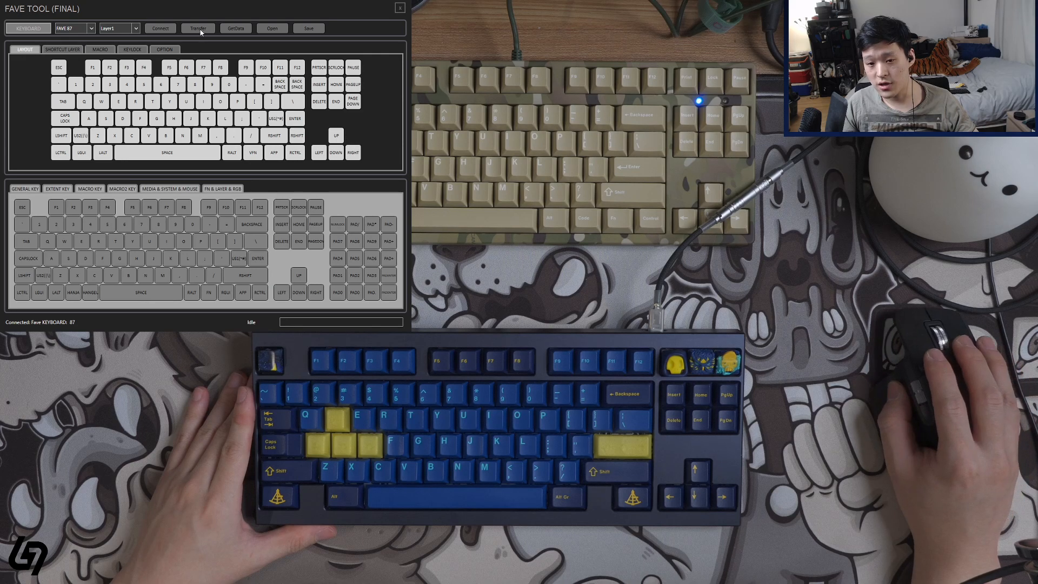
Step: Transfer the customized keymap to the connected Fave 87 keyboard until status reads done
left_click(196, 28)
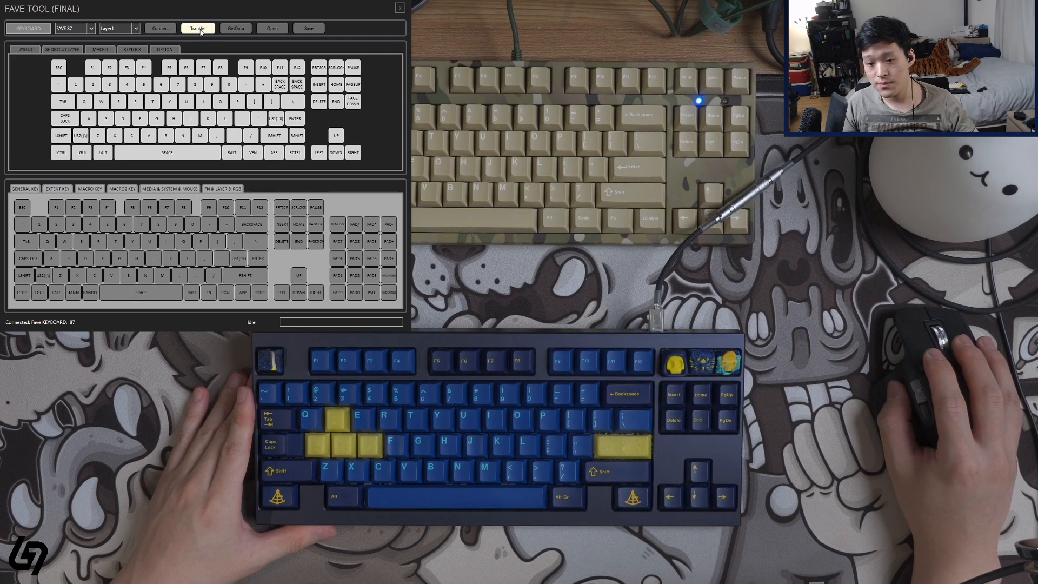
left_click(197, 28)
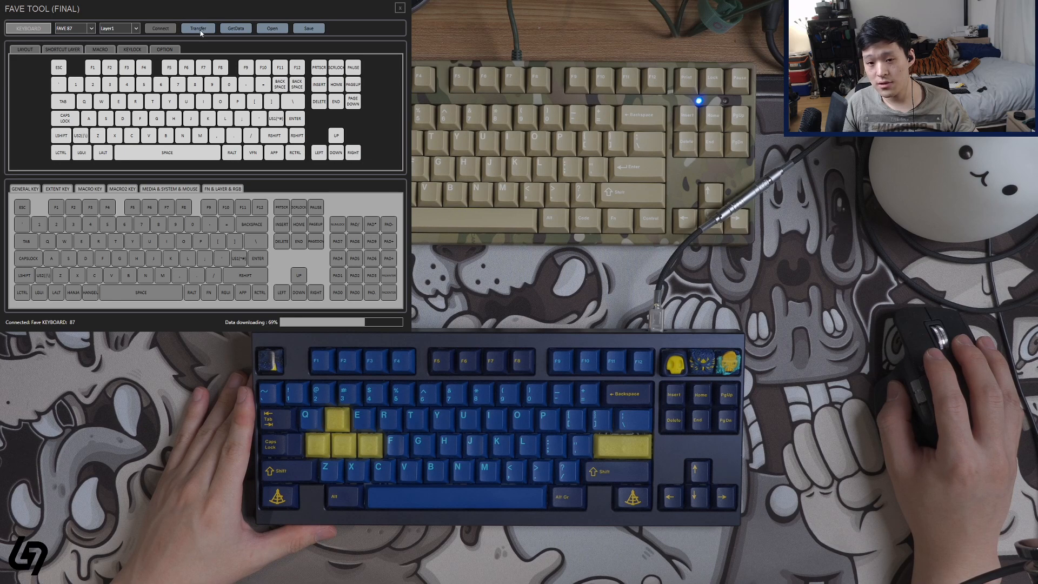
left_click(197, 28)
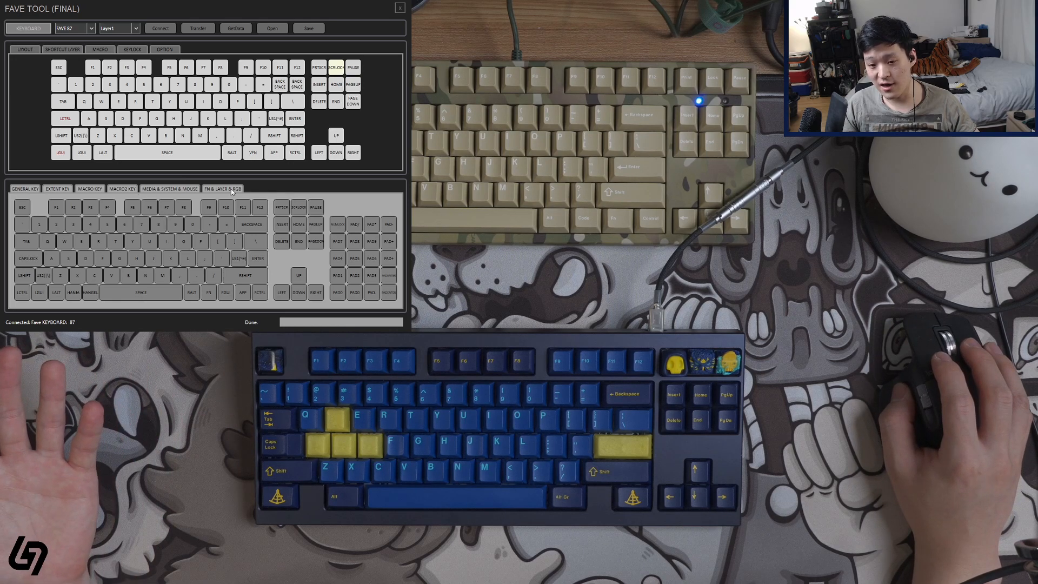
Step: Assign FN to the Scroll Lock key and switch to editing the FN1 layer
left_click(222, 189)
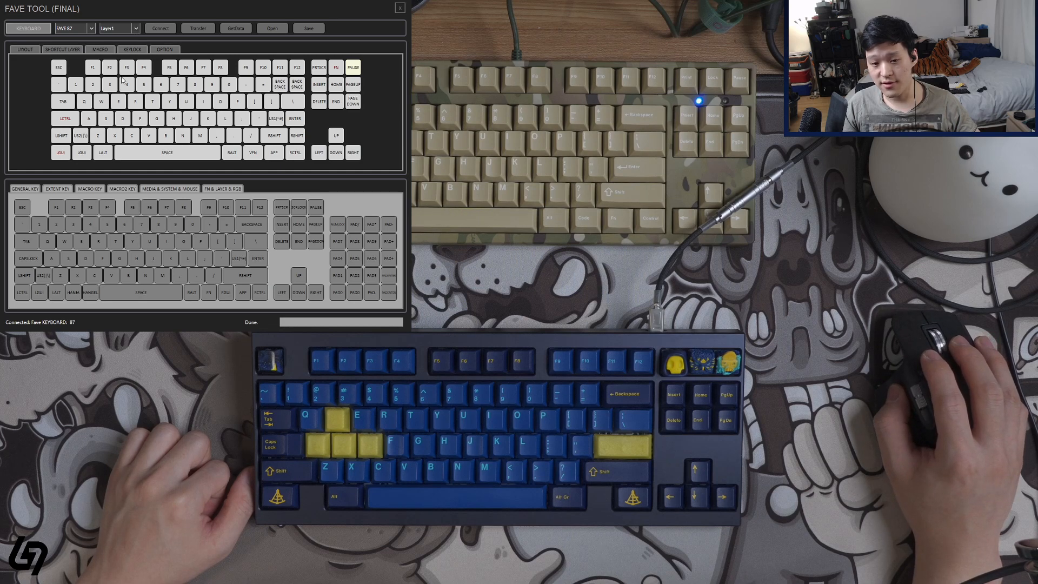
left_click(136, 28)
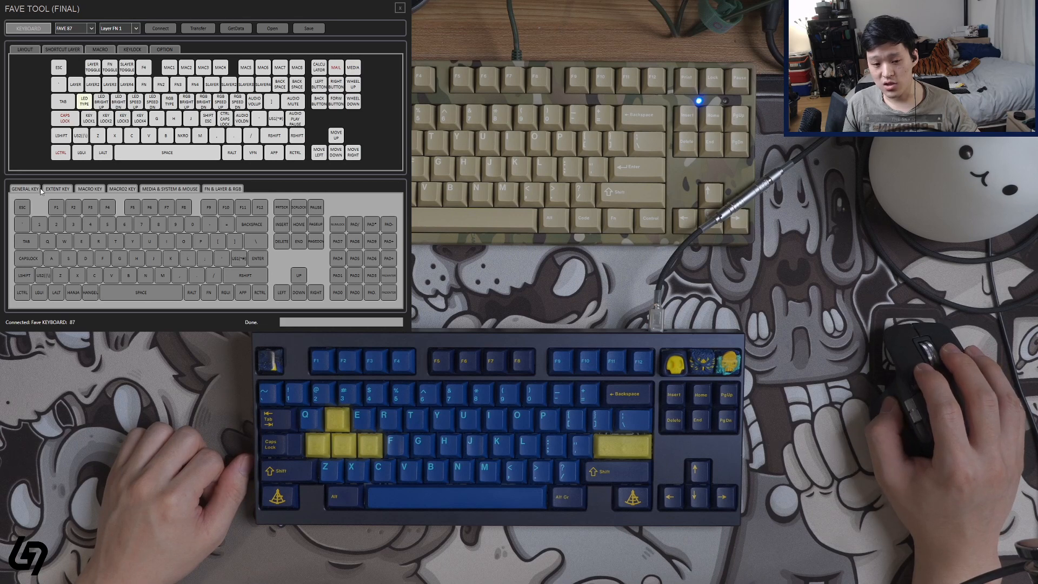
Step: Assign audio media functions to FN1 letter keys, then return to Layer1
left_click(169, 188)
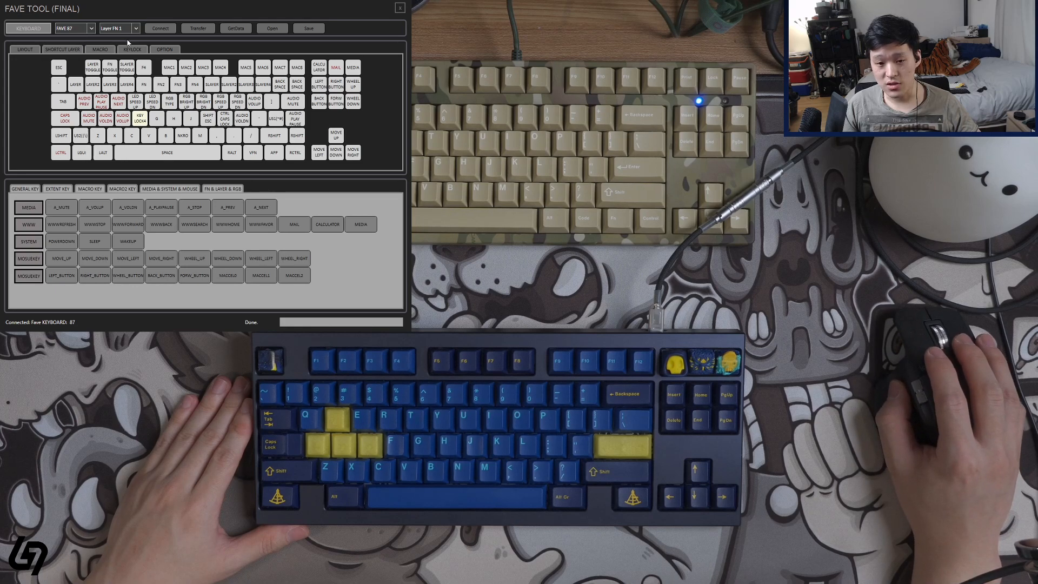
left_click(119, 28)
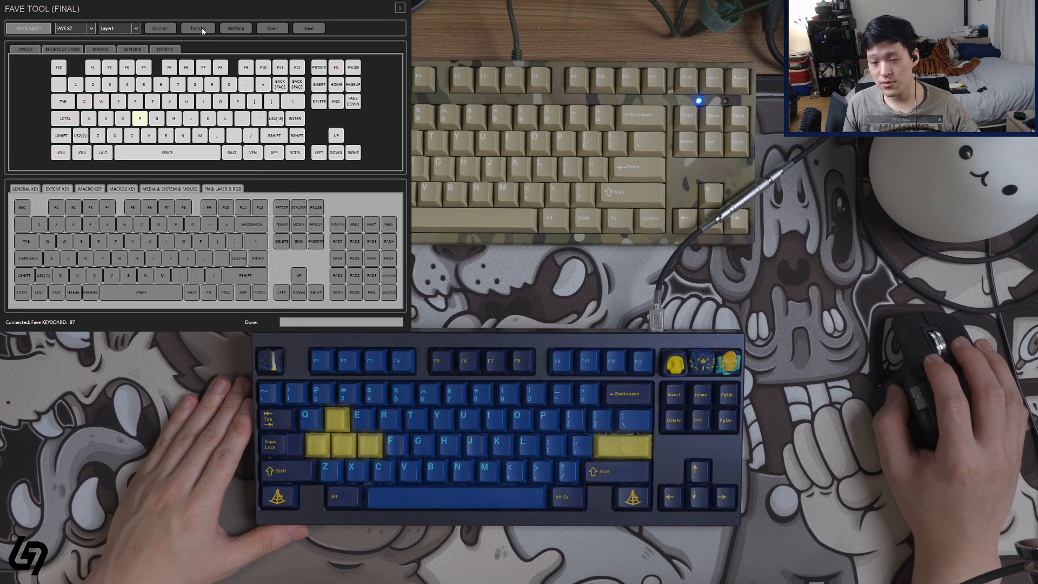
Step: Transfer the edited keymap to the keyboard, then reset the on-screen keymap to defaults
left_click(197, 28)
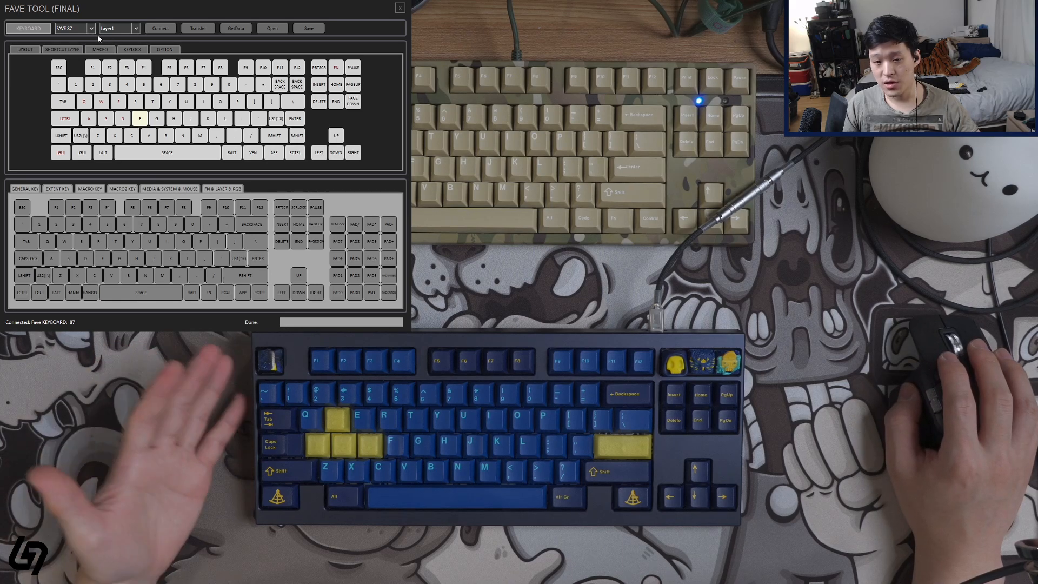
left_click(160, 28)
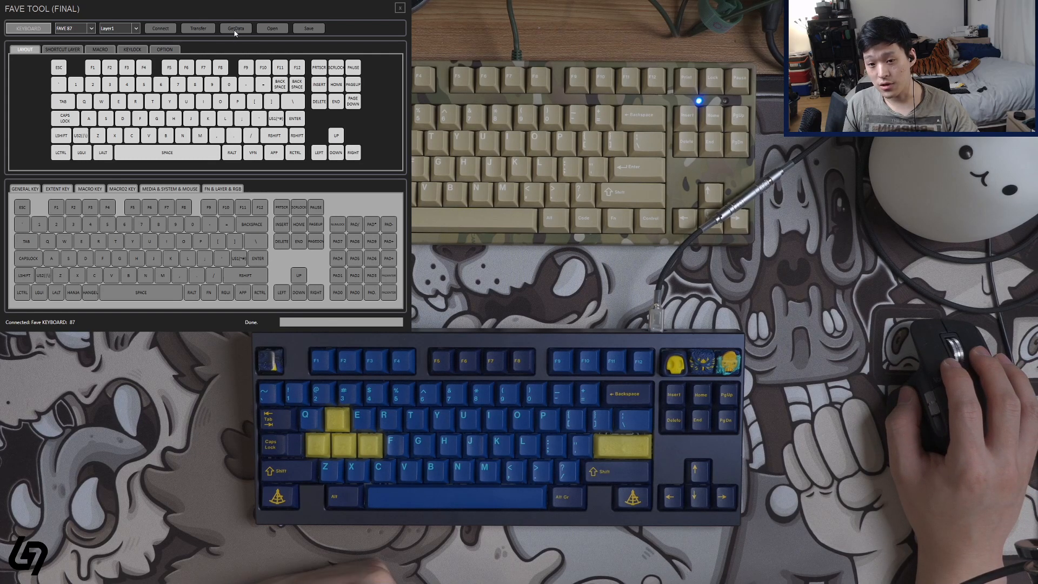
Step: Load the stored keymap from the keyboard with GetData, showing FN and Ctrl remaps
left_click(236, 28)
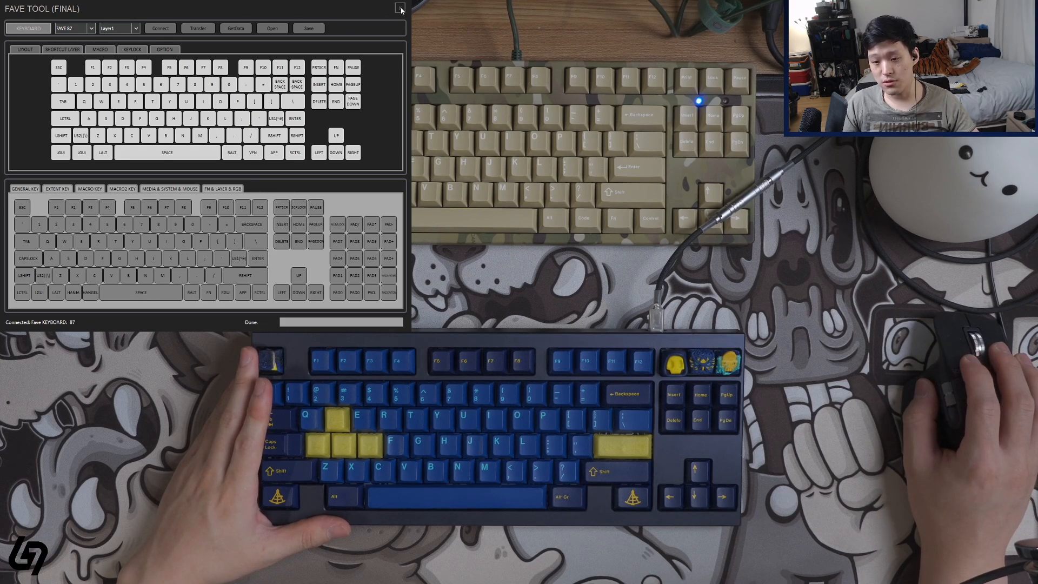
Step: Close the FAVE TOOL window after verifying the loaded keymap
left_click(400, 8)
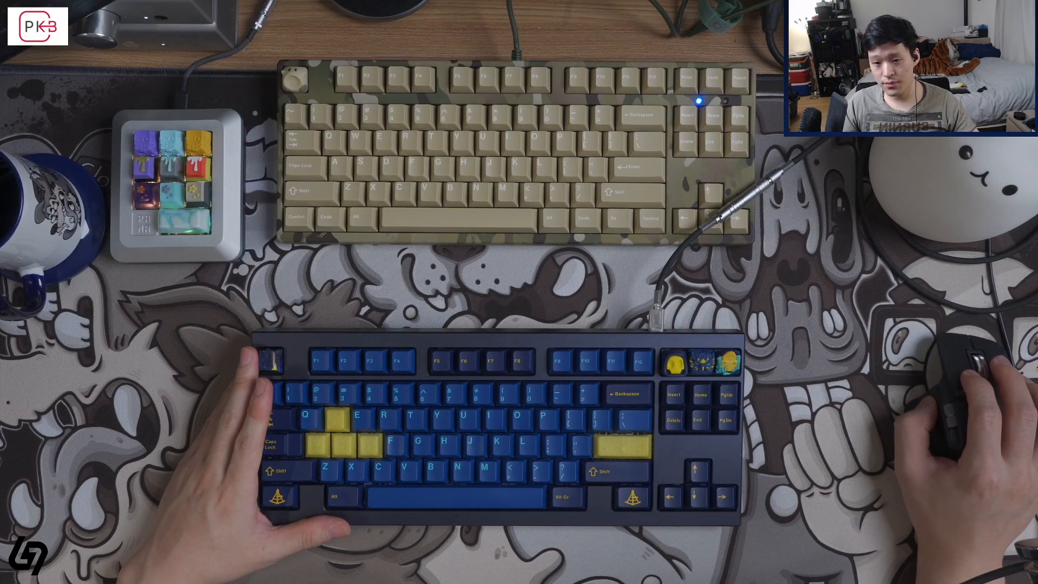